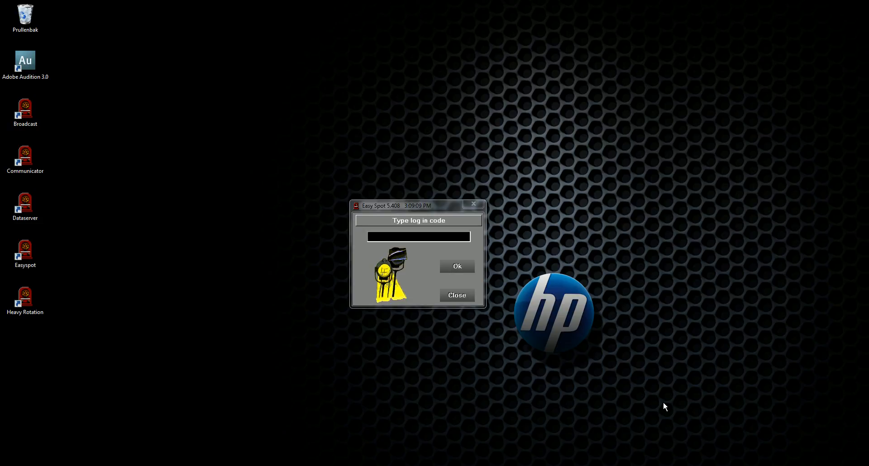
pyautogui.moveTo(503, 287)
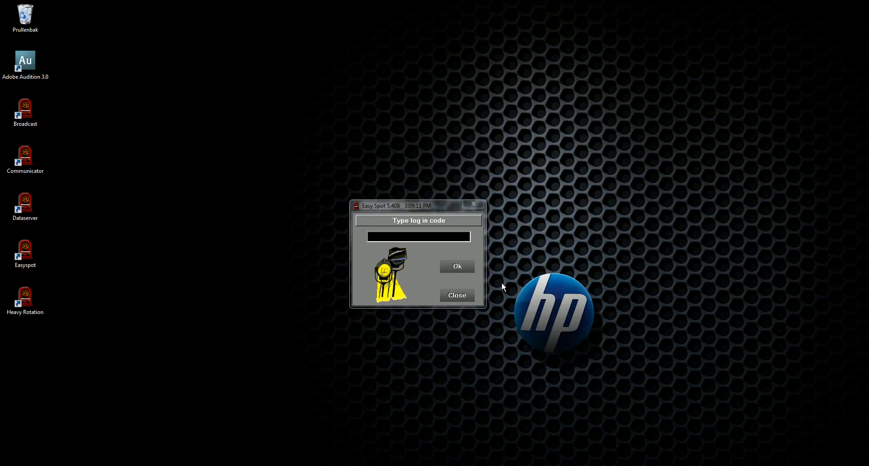
# - Click into the Easy Spot log-in code field to begin entering the code
pyautogui.click(418, 237)
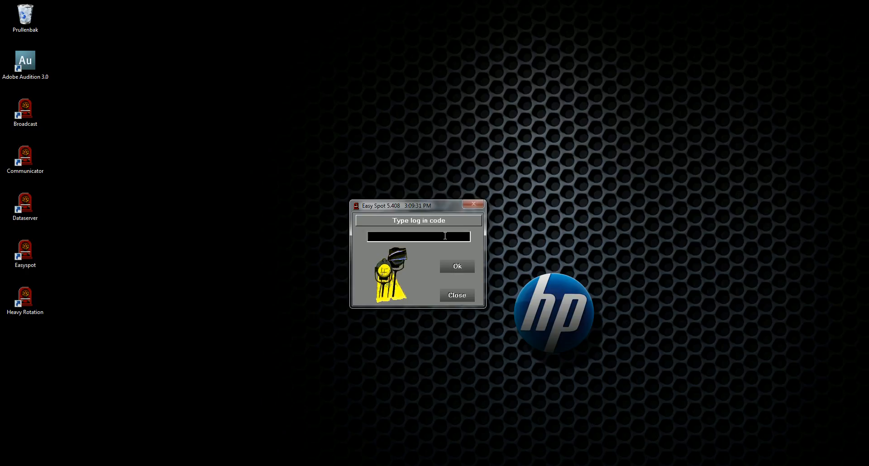
# - Log in, review week 46's slots with Monday 09:00 expanded into quarters, then close
pyautogui.write('*')
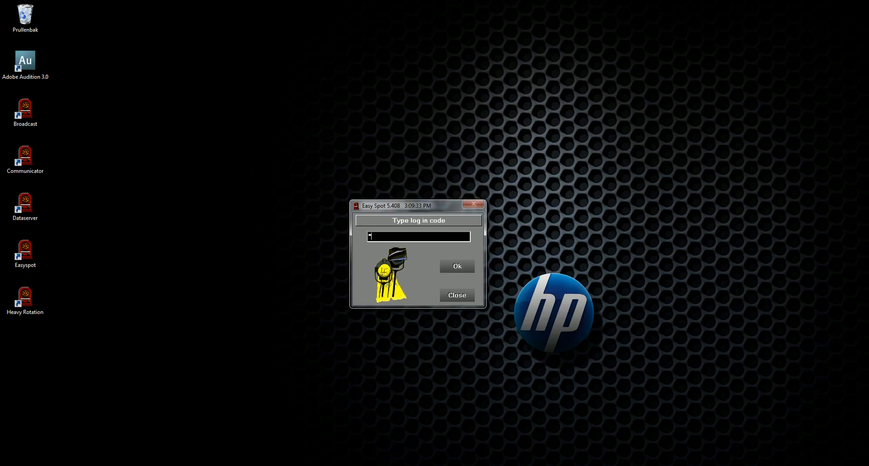
pyautogui.click(456, 266)
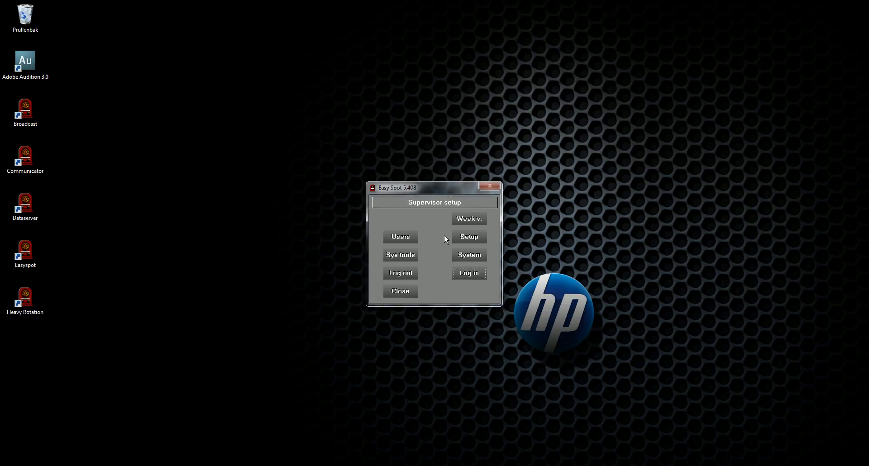
pyautogui.moveTo(468, 227)
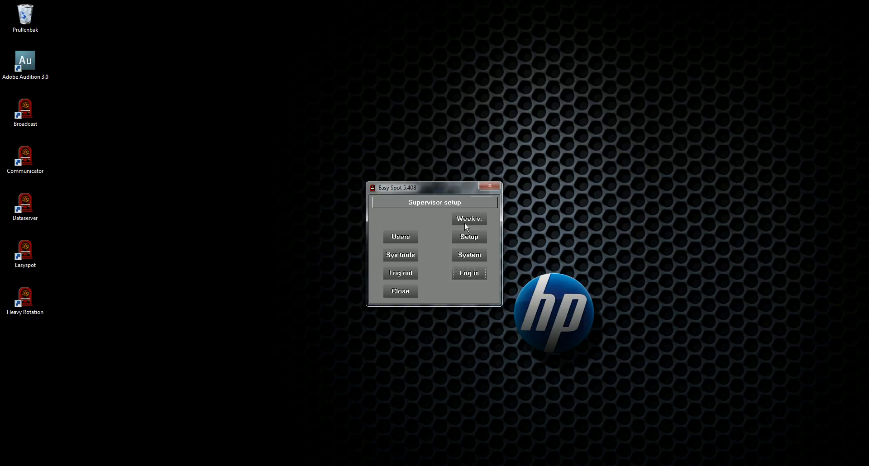
pyautogui.moveTo(418, 215)
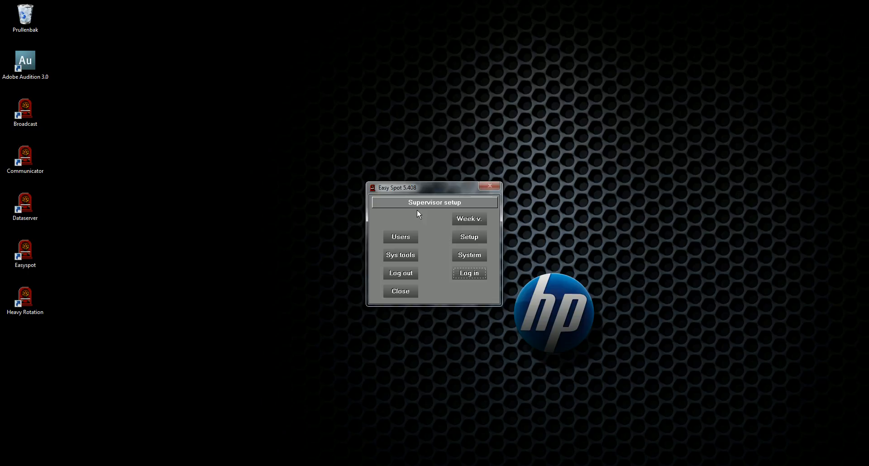
pyautogui.moveTo(471, 222)
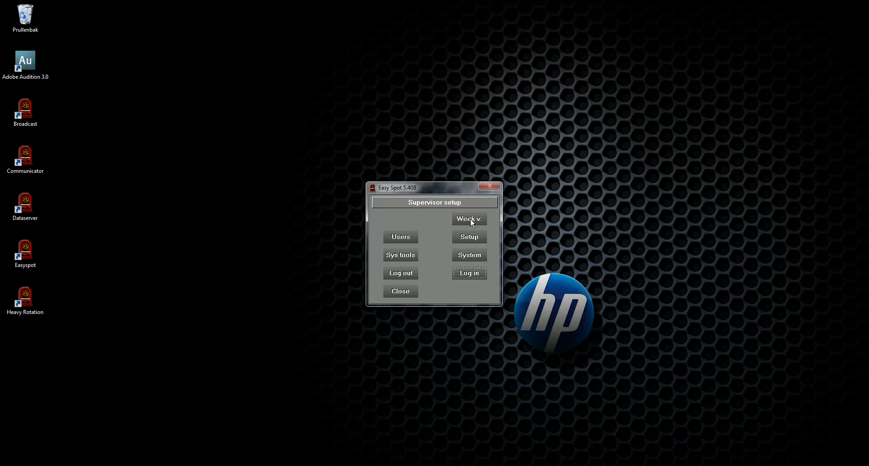
pyautogui.click(468, 219)
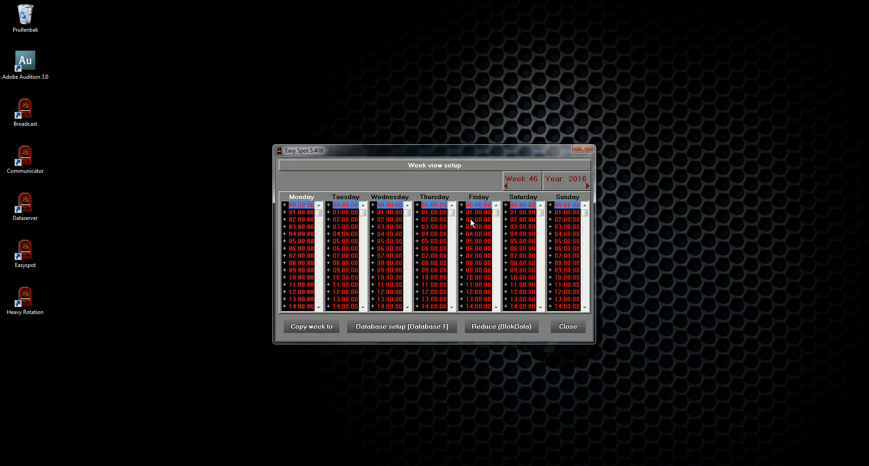
pyautogui.moveTo(334, 272)
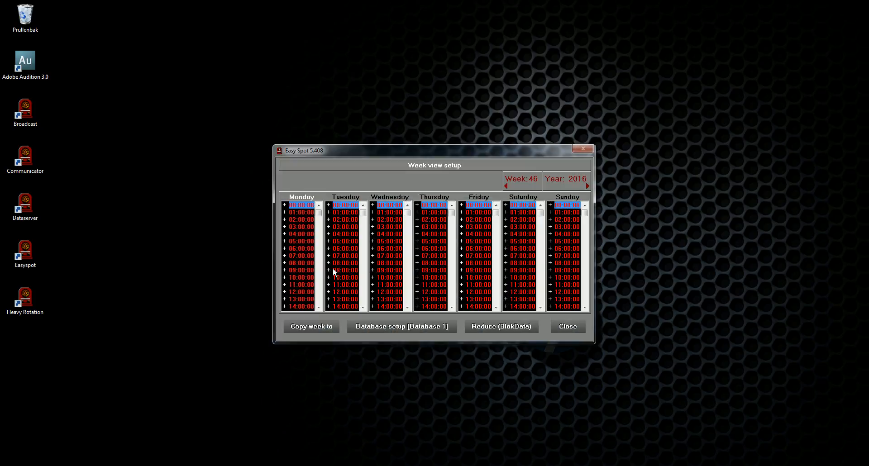
pyautogui.click(284, 270)
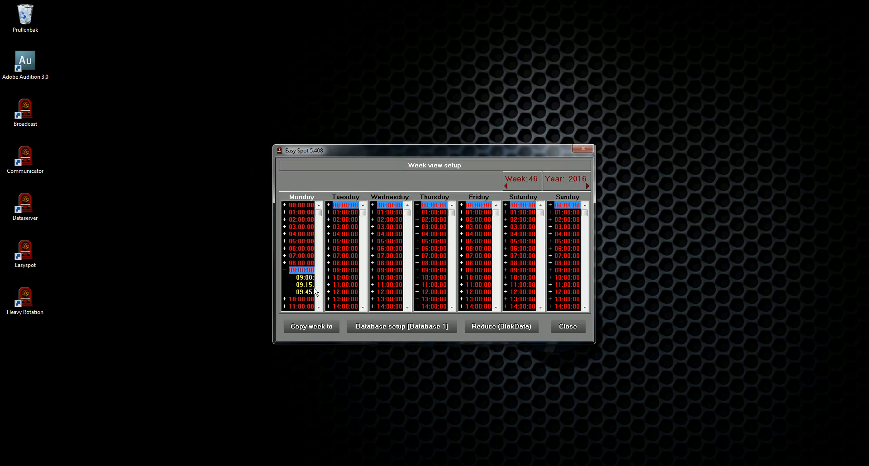
pyautogui.moveTo(345, 298)
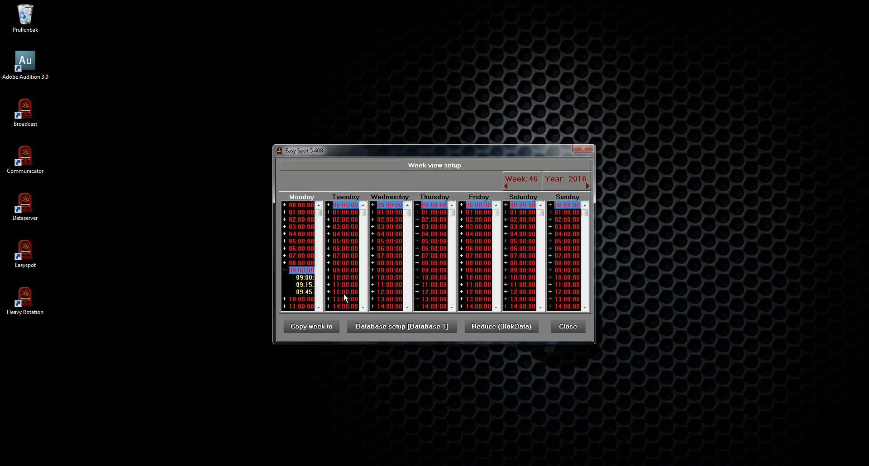
pyautogui.click(566, 326)
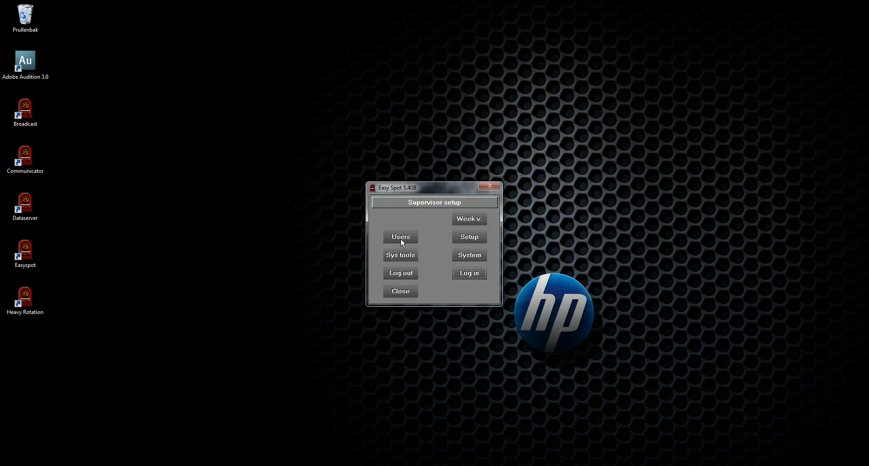
pyautogui.click(400, 237)
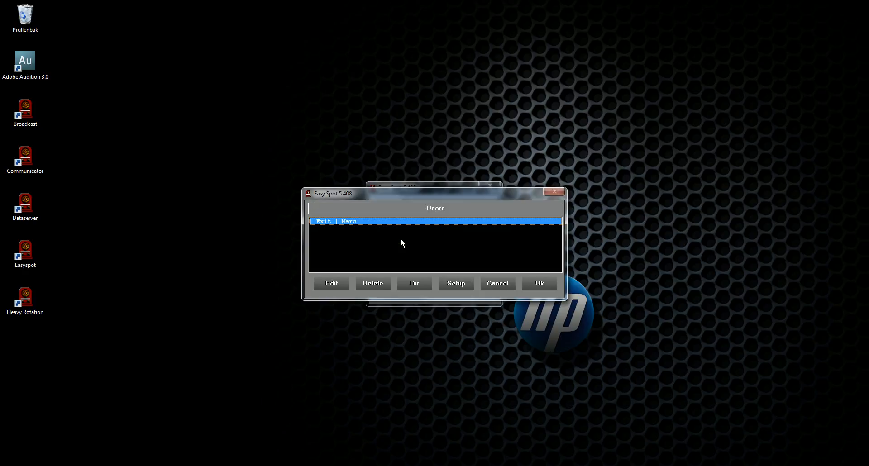
pyautogui.click(455, 284)
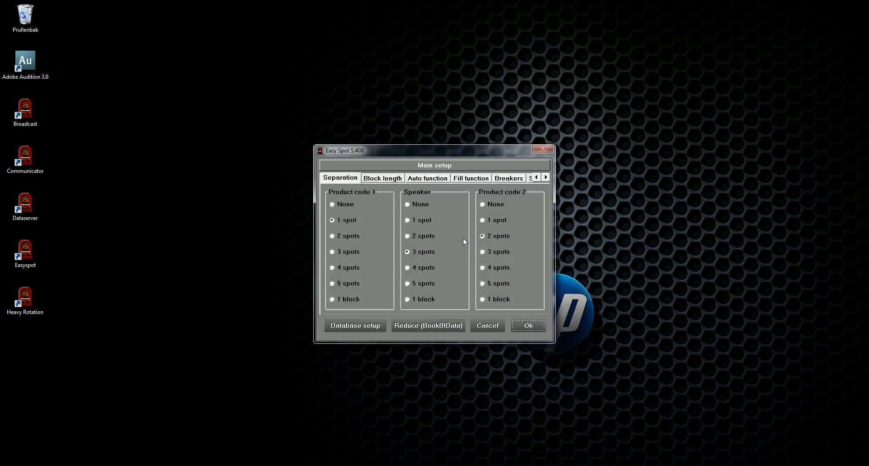
pyautogui.click(508, 178)
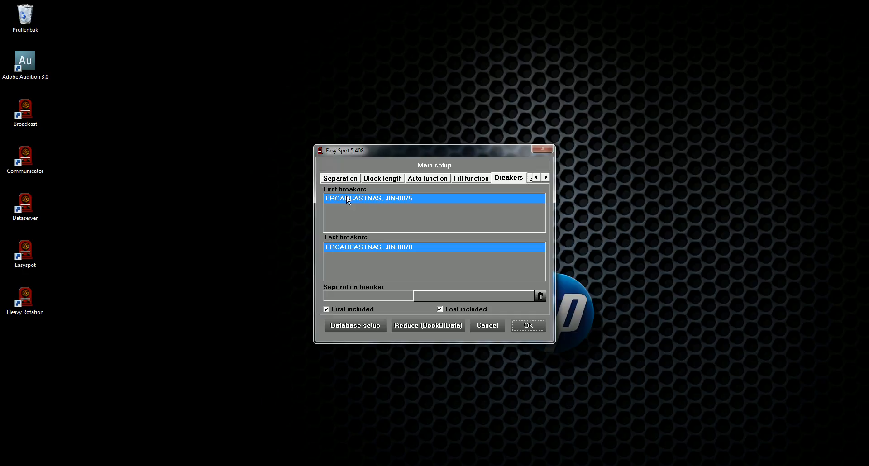
pyautogui.moveTo(371, 255)
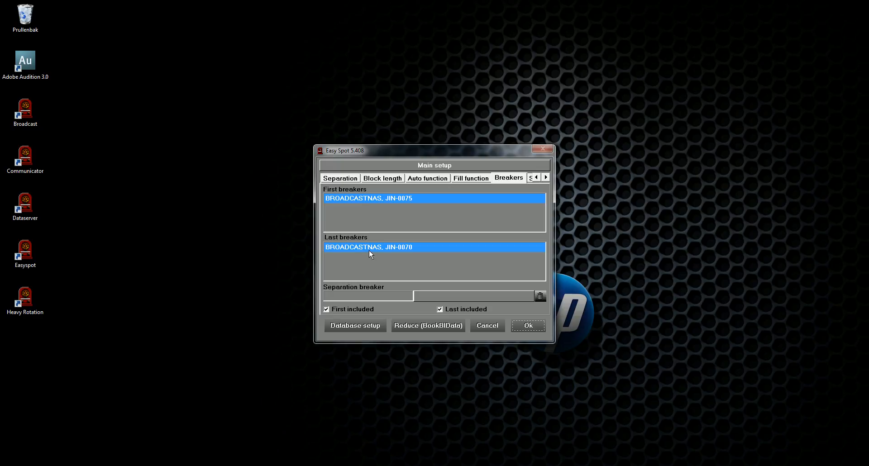
pyautogui.click(527, 325)
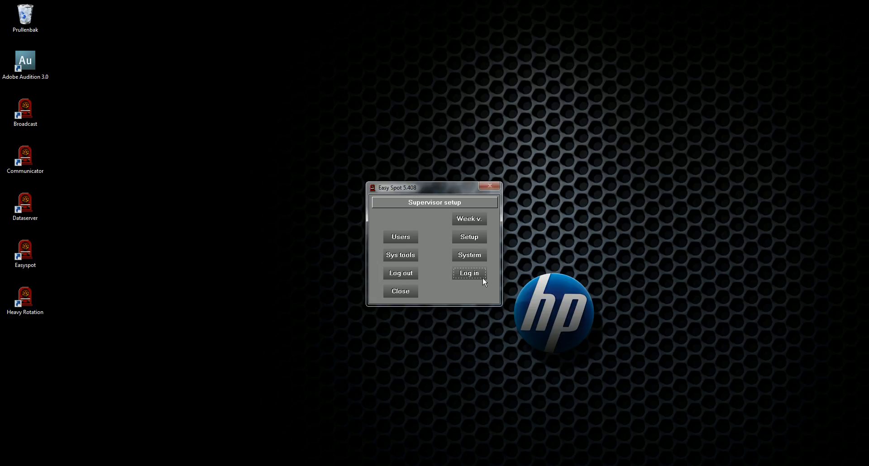
# - Log in, save new customer Waaskrant with product code Newspaper/Magazine, and view its spots
pyautogui.click(469, 274)
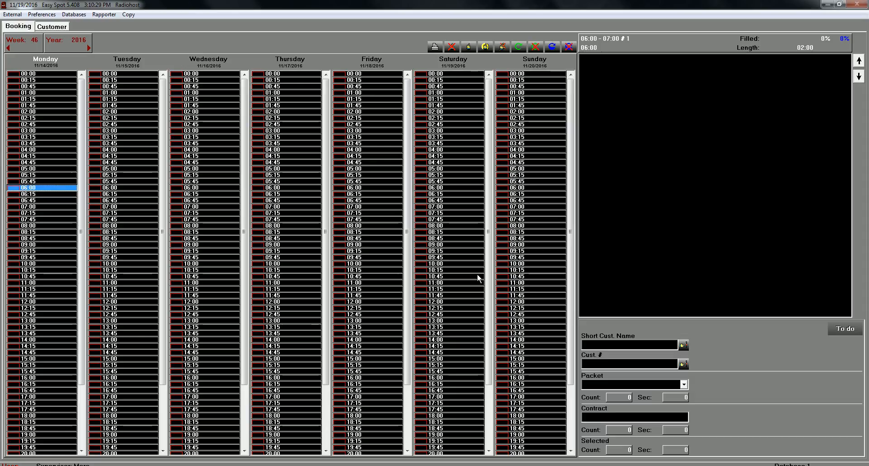
pyautogui.moveTo(84, 34)
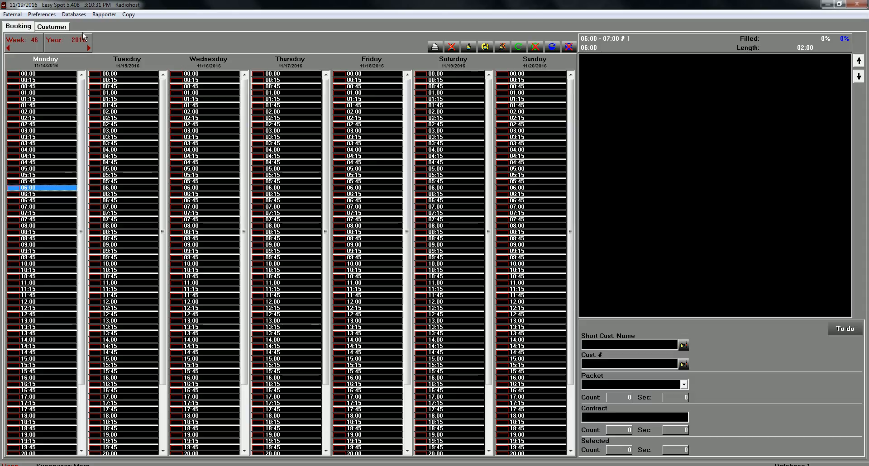
pyautogui.click(51, 26)
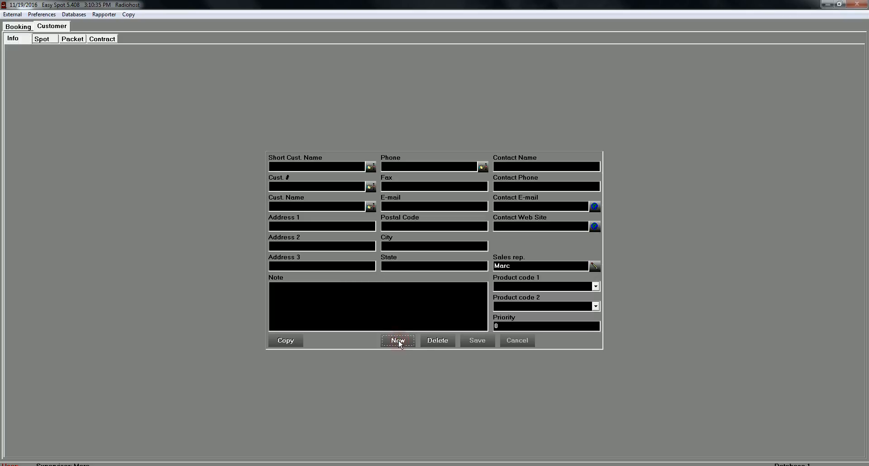
pyautogui.click(397, 341)
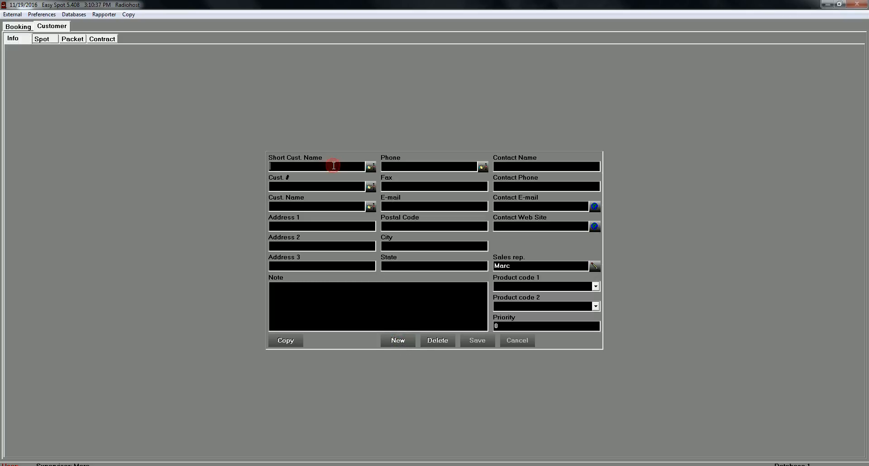
pyautogui.write('Waaskrant')
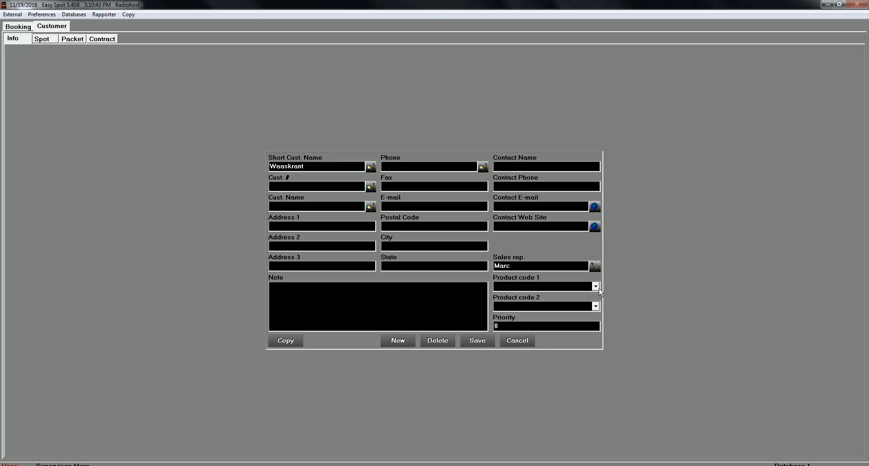
pyautogui.click(596, 286)
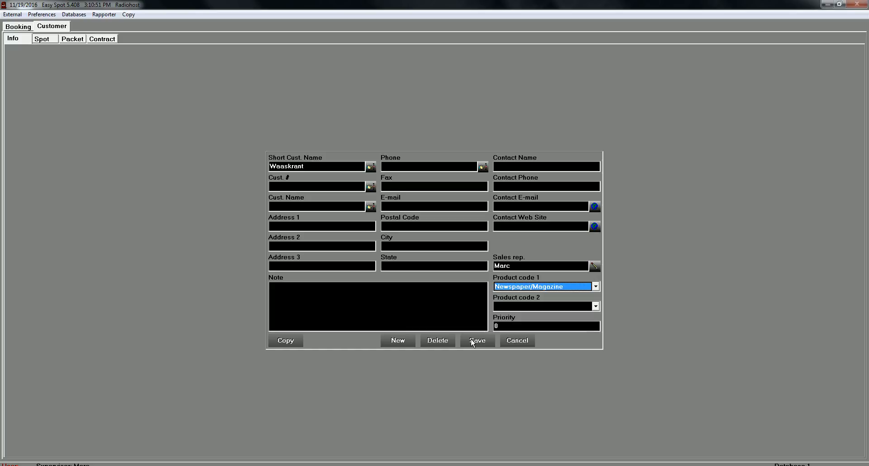
pyautogui.click(476, 341)
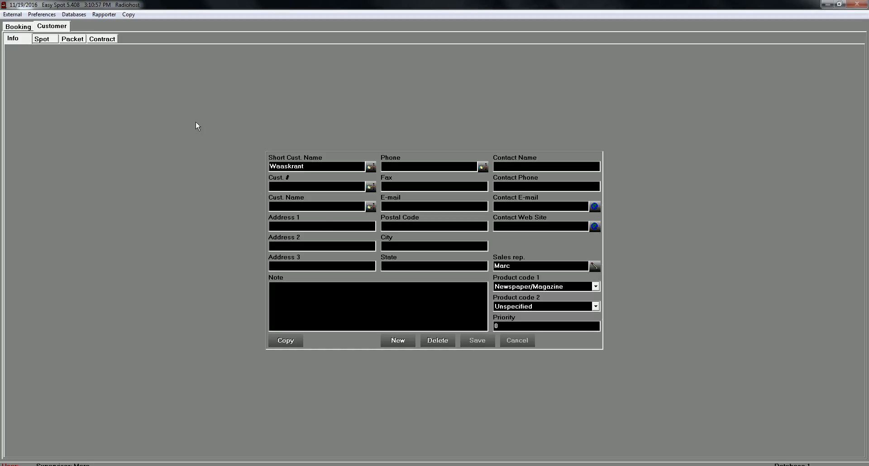
pyautogui.click(41, 39)
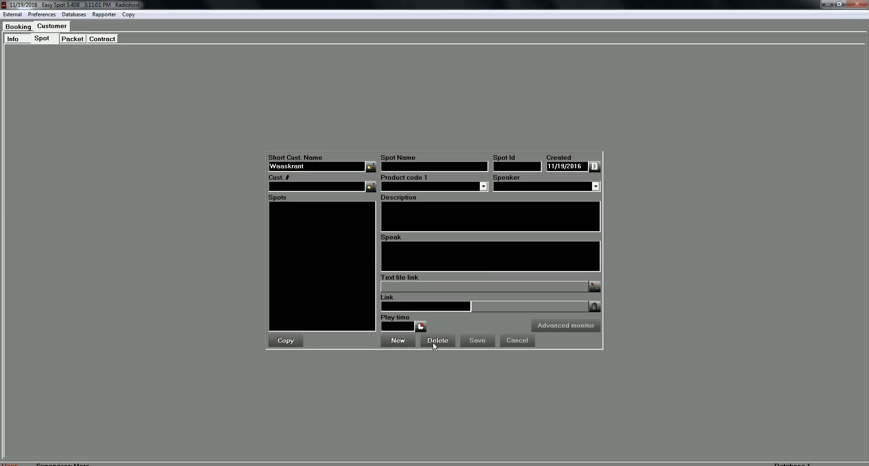
# - Add spot Waaskrant 1 linked to the COM WSKRNT1 audio file, then begin another new spot
pyautogui.click(397, 340)
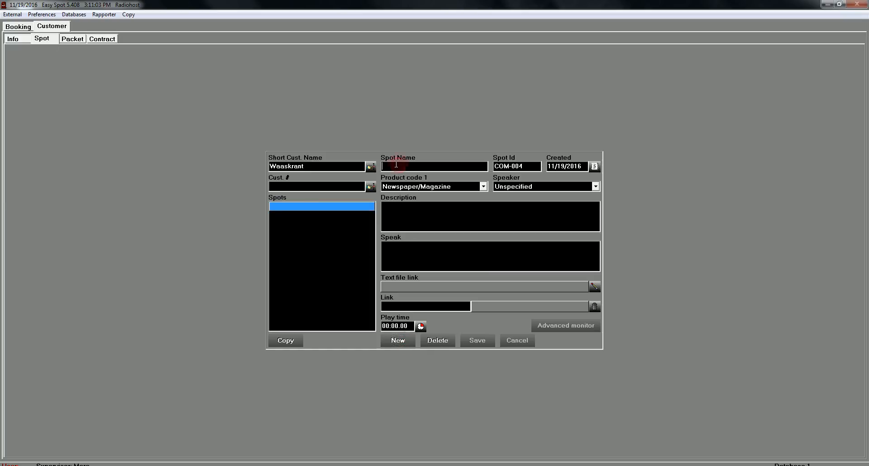
pyautogui.write('Waaskrant')
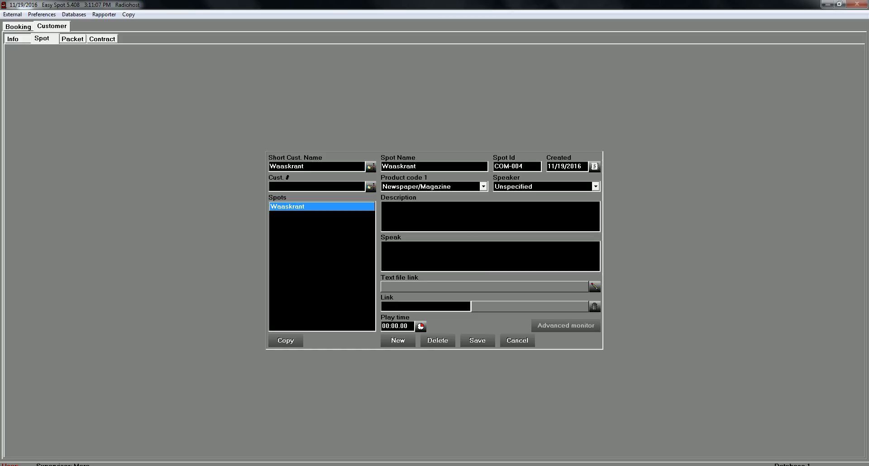
pyautogui.write('1')
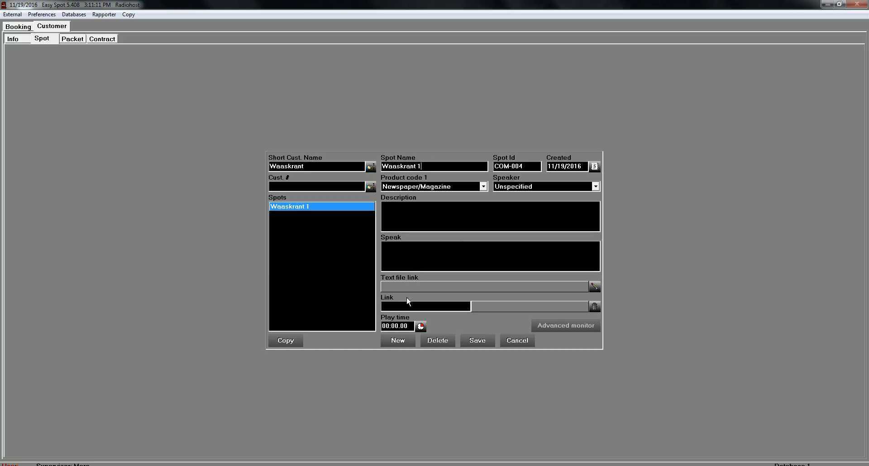
pyautogui.click(425, 305)
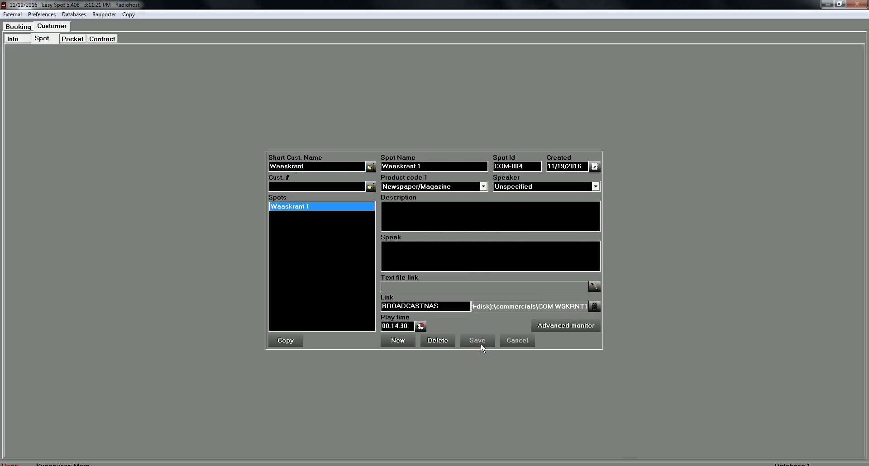
pyautogui.click(397, 341)
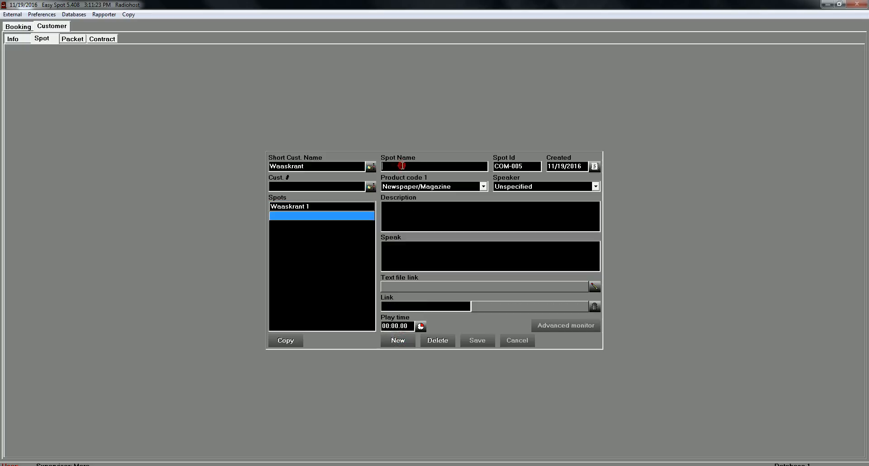
# - Name the spot Waaskrant 2, link COM WSKRNT2 (18.50 play time), and save it
pyautogui.write('Waaskrant 2')
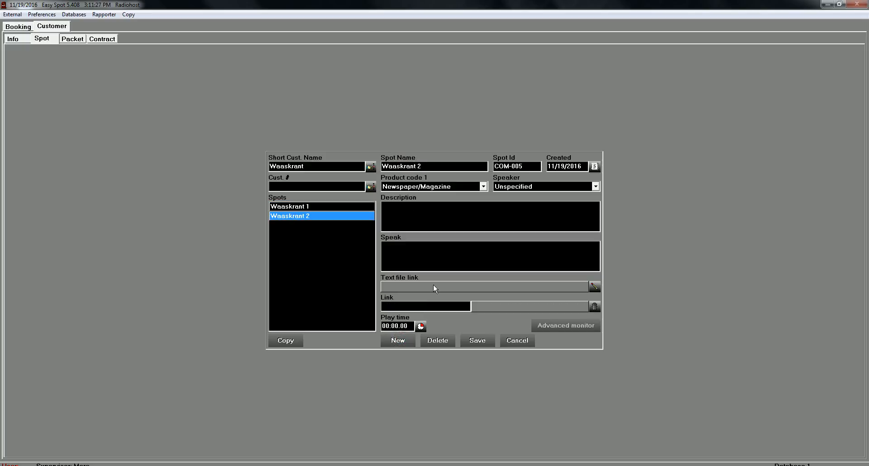
pyautogui.click(594, 286)
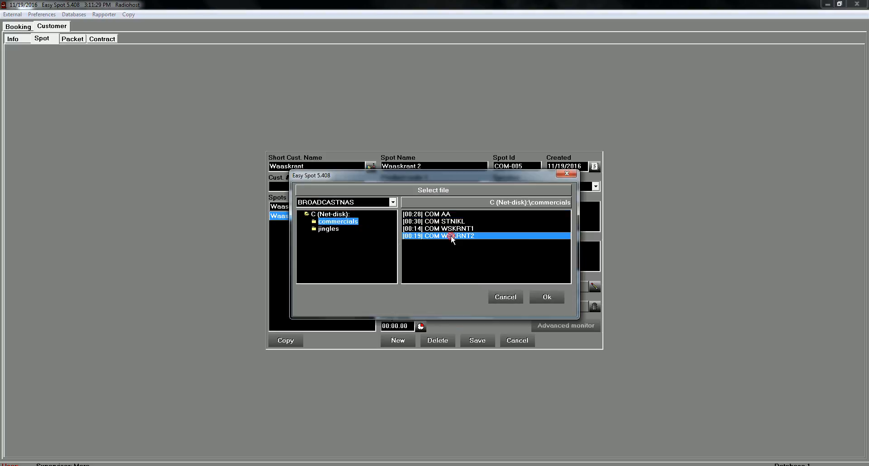
pyautogui.click(546, 296)
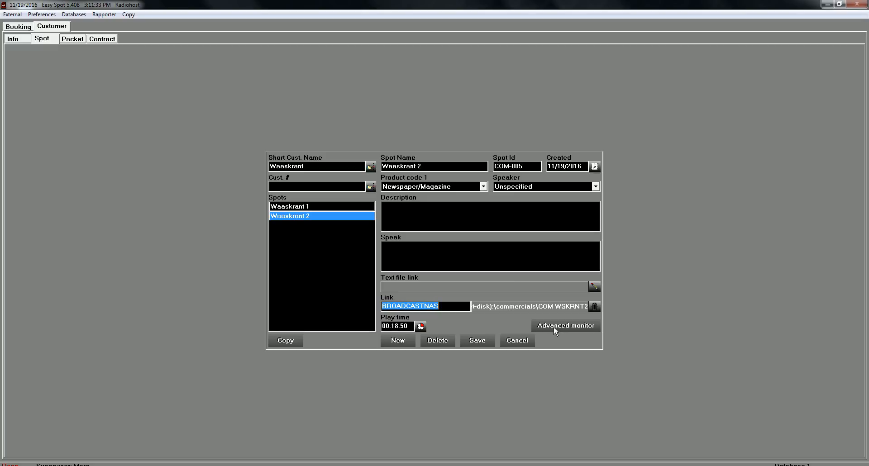
pyautogui.click(565, 326)
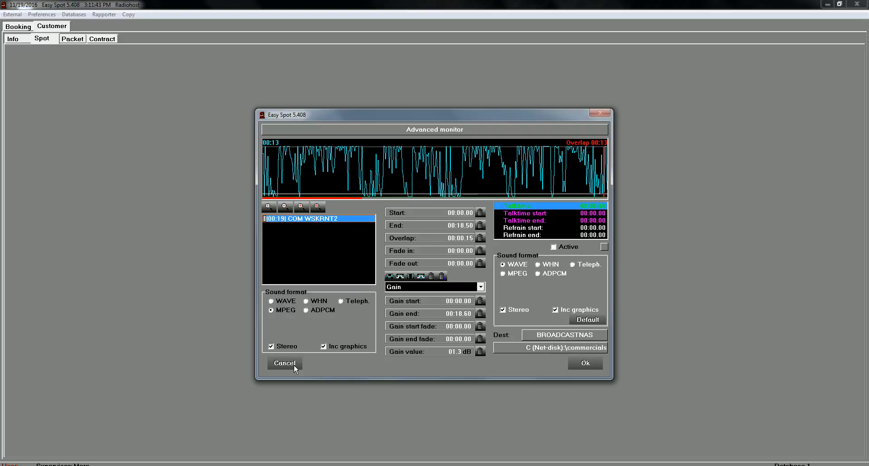
pyautogui.click(284, 364)
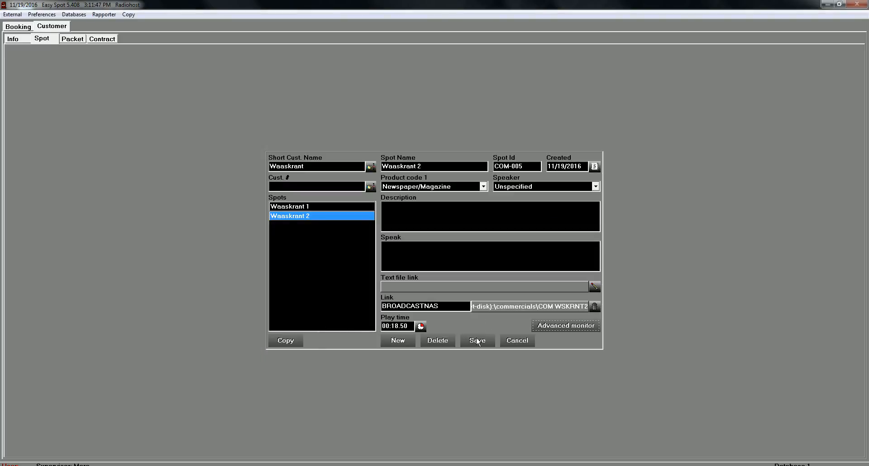
pyautogui.click(475, 340)
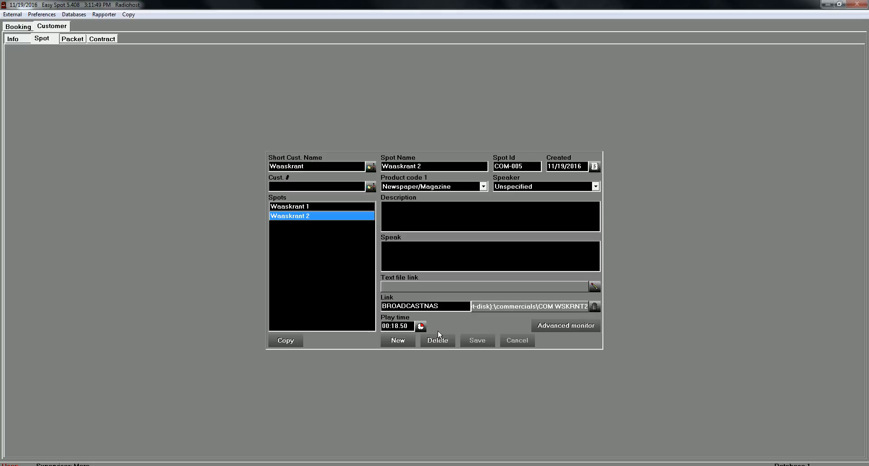
pyautogui.moveTo(432, 318)
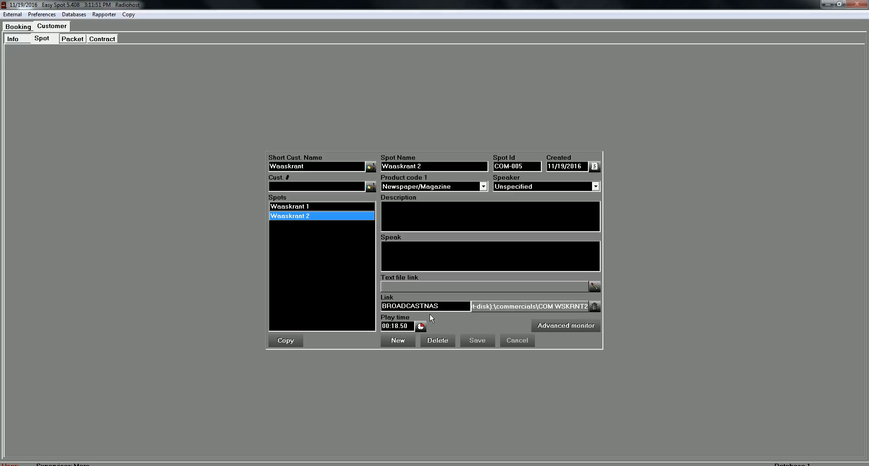
# - Start a new Waaskrant packet named First Week
pyautogui.click(72, 38)
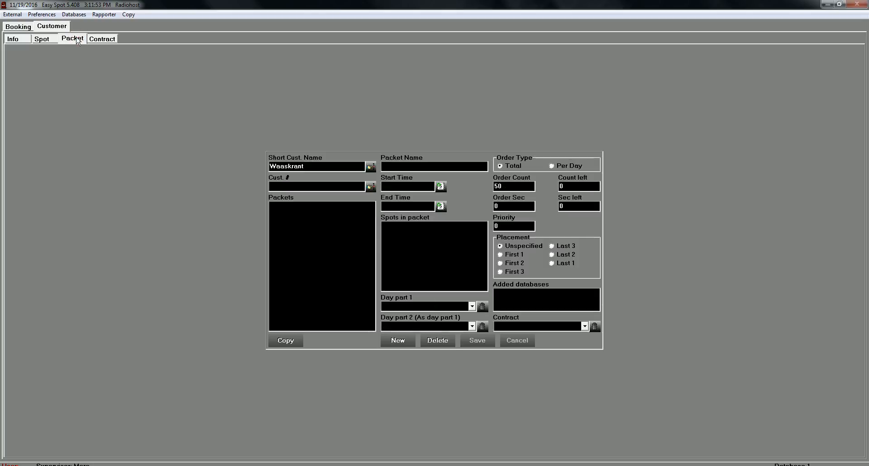
pyautogui.click(397, 340)
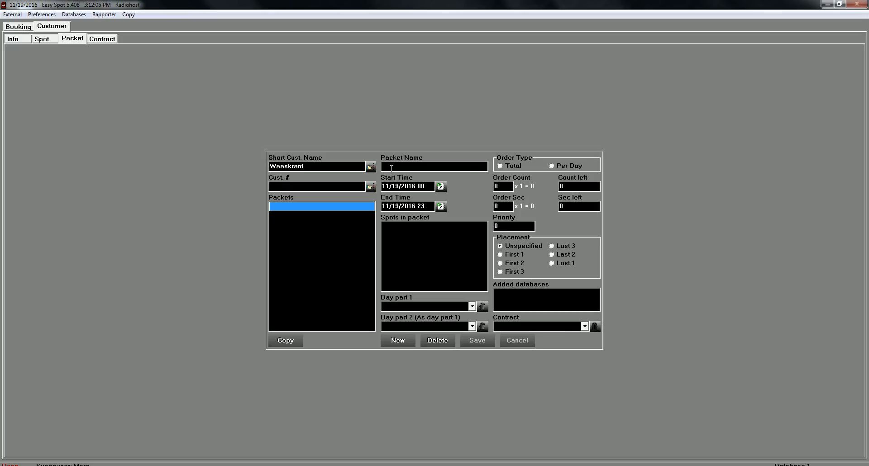
pyautogui.write('F')
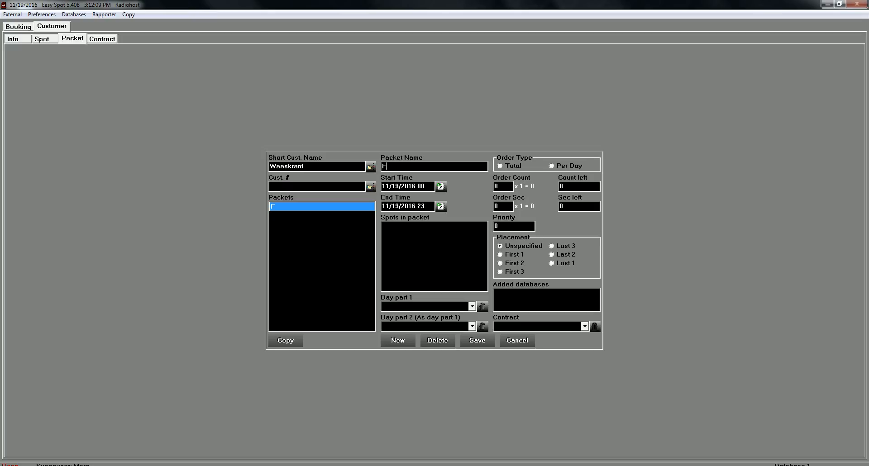
pyautogui.write('irst Weeke')
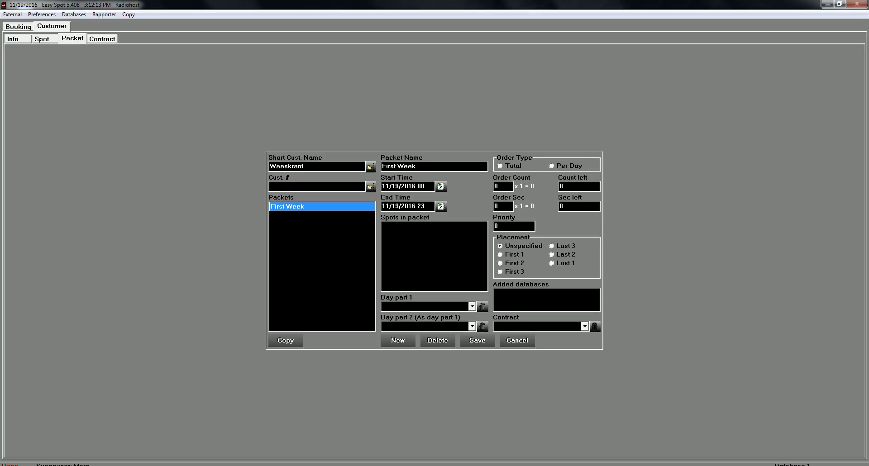
# - Set the packet to run from 11/21/2016 08:00 to 11/27/2016 18:00
pyautogui.click(440, 186)
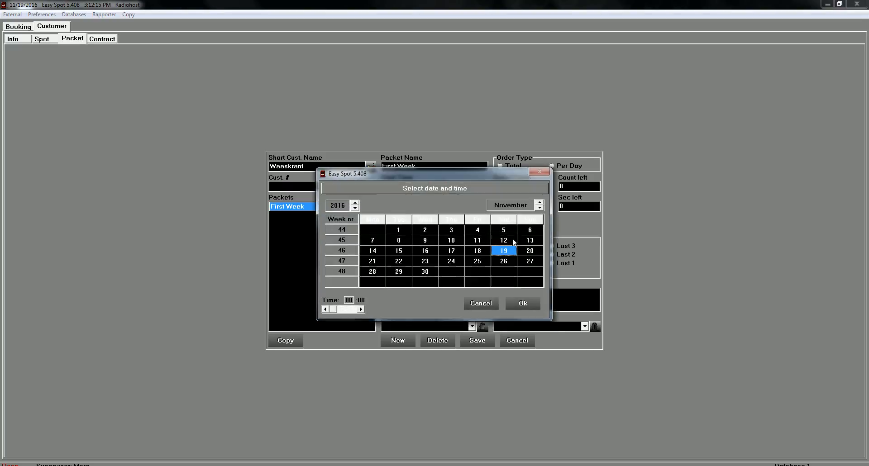
pyautogui.click(372, 261)
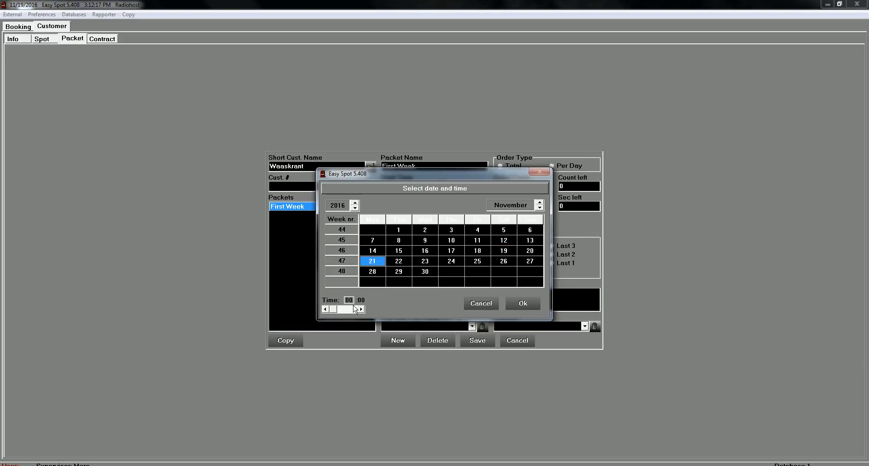
pyautogui.click(360, 310)
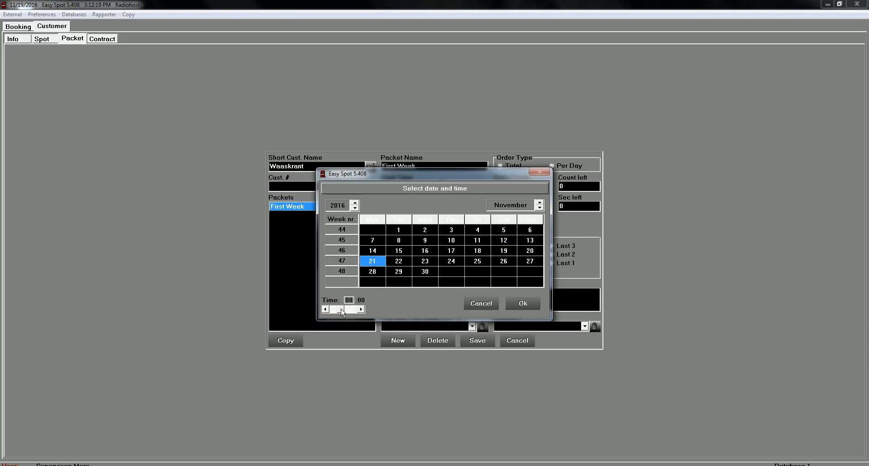
pyautogui.click(521, 303)
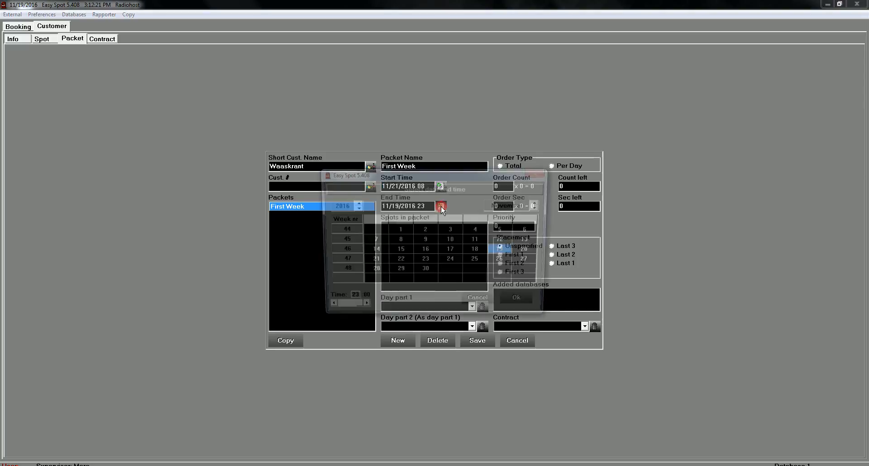
pyautogui.click(442, 207)
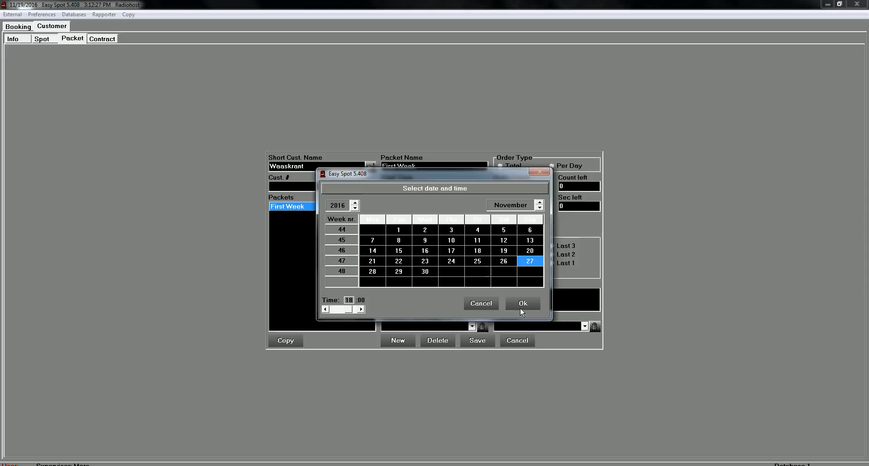
pyautogui.click(521, 304)
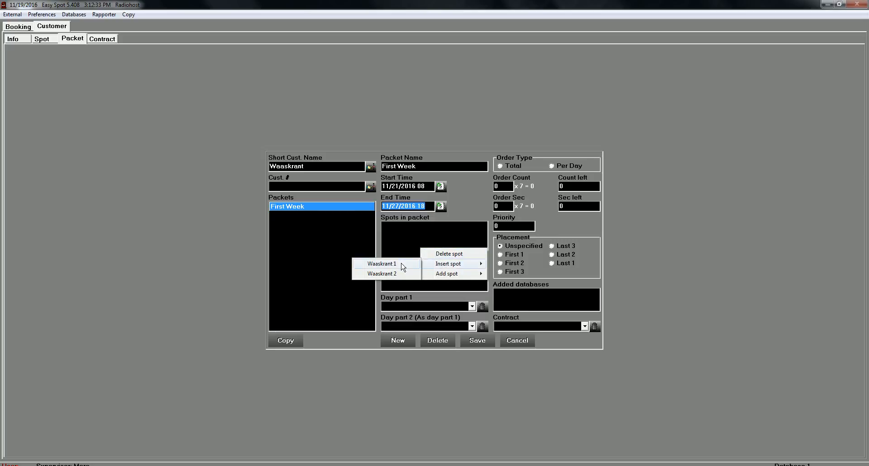
# - Insert spots Waaskrant 1 and Waaskrant 2 into the First Week packet
pyautogui.click(382, 264)
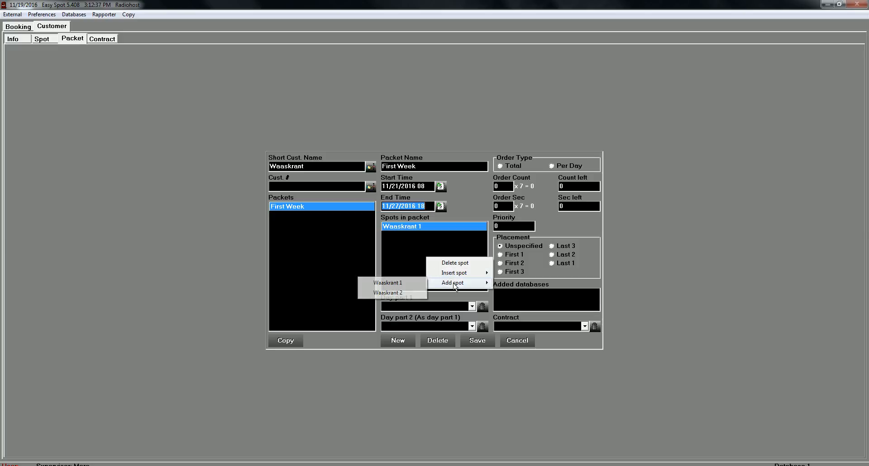
pyautogui.click(388, 293)
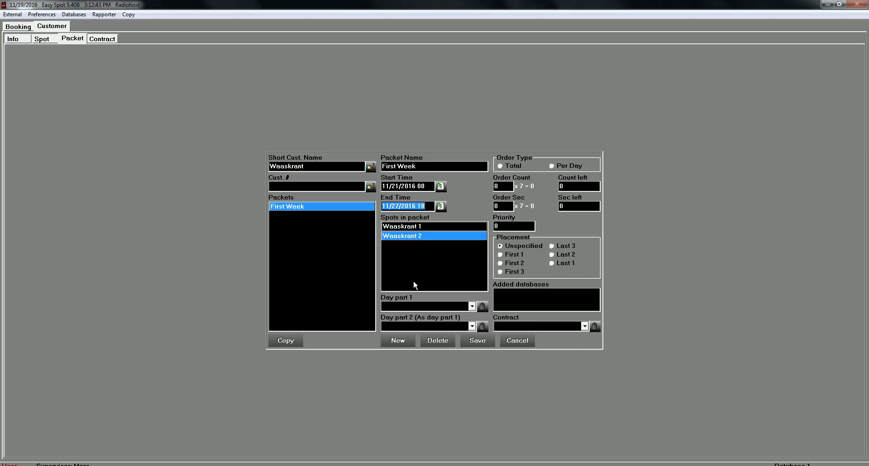
pyautogui.click(472, 306)
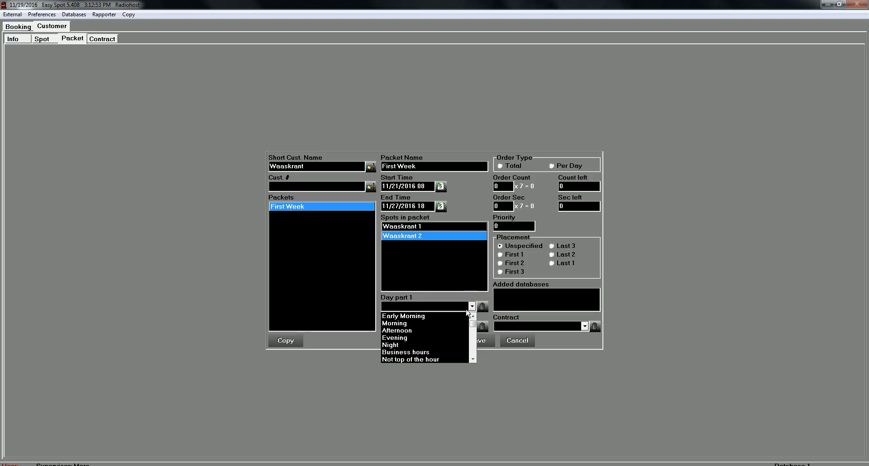
# - Set day part to Business hours, order type Total, and order count 50
pyautogui.click(405, 352)
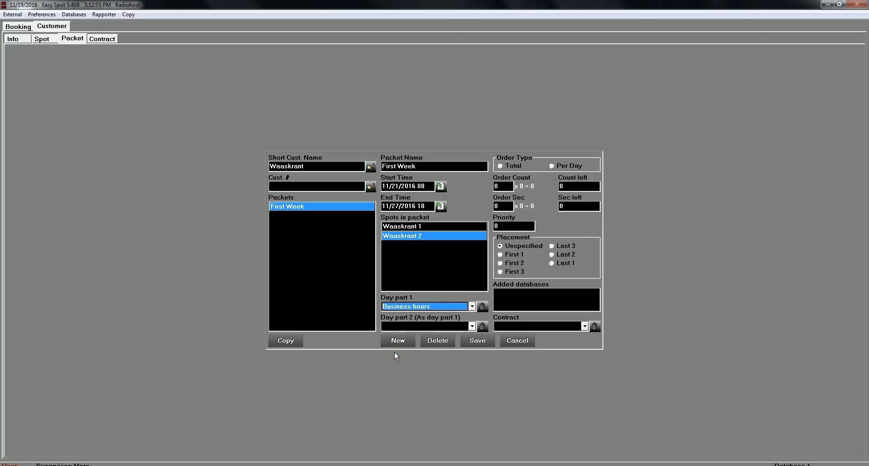
pyautogui.click(500, 166)
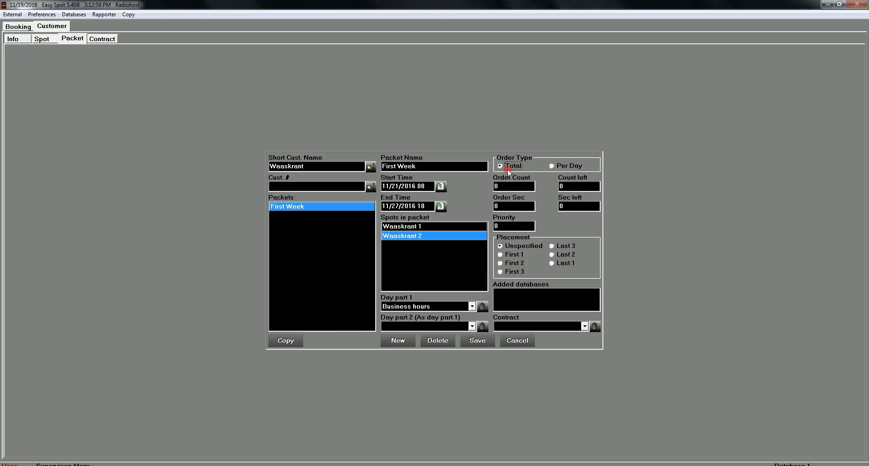
pyautogui.click(513, 186)
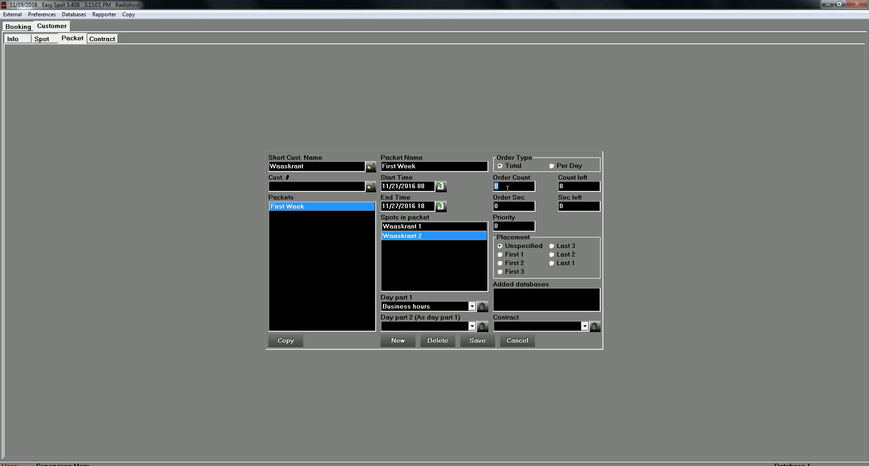
pyautogui.write('50')
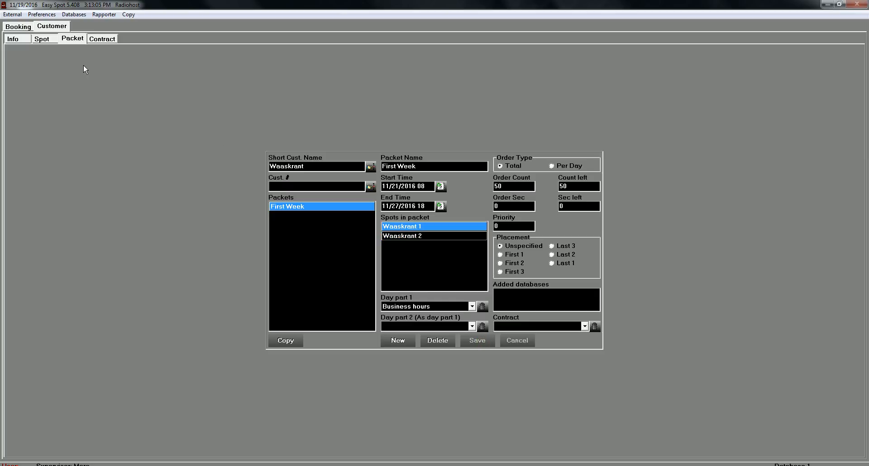
# - Auto-select 50 business-hour slots for 11/21–11/27 in the booking schedule
pyautogui.click(18, 26)
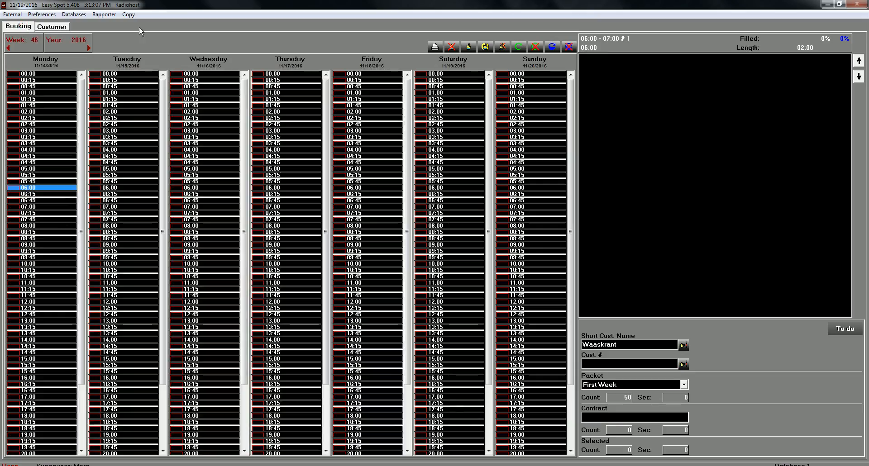
pyautogui.moveTo(485, 47)
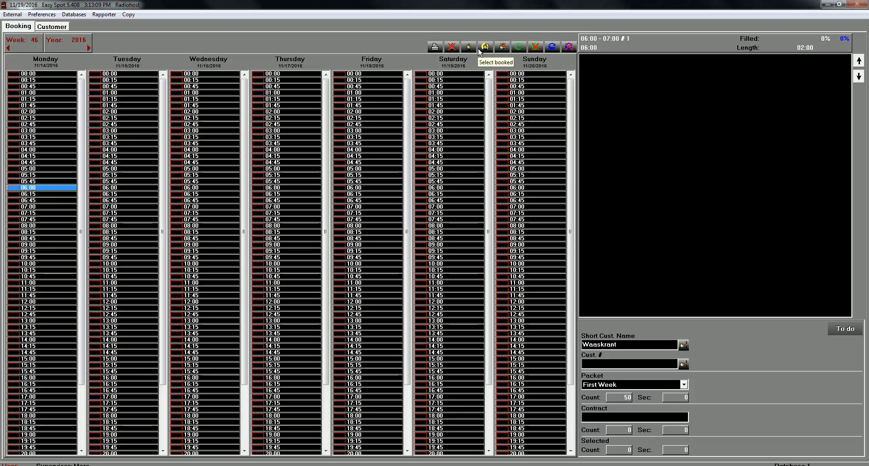
pyautogui.click(468, 46)
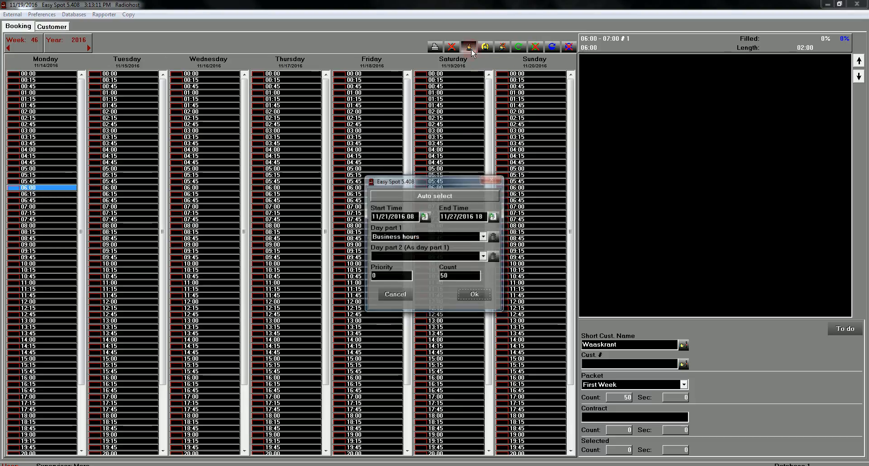
pyautogui.click(474, 293)
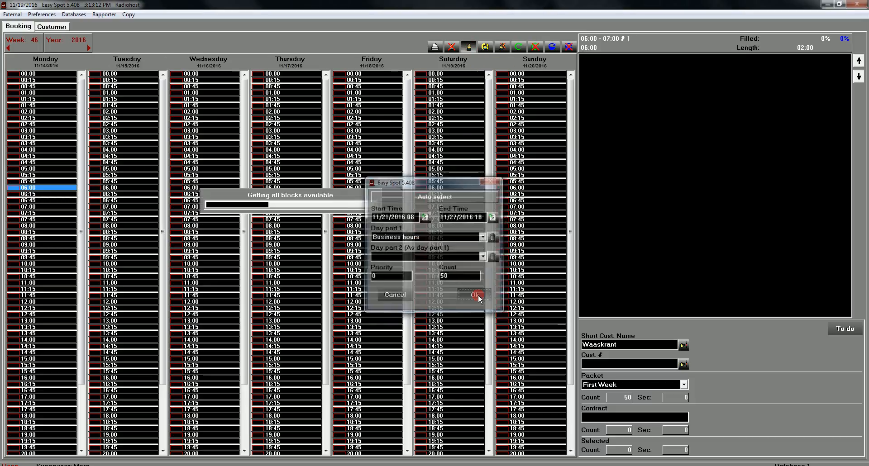
pyautogui.click(474, 294)
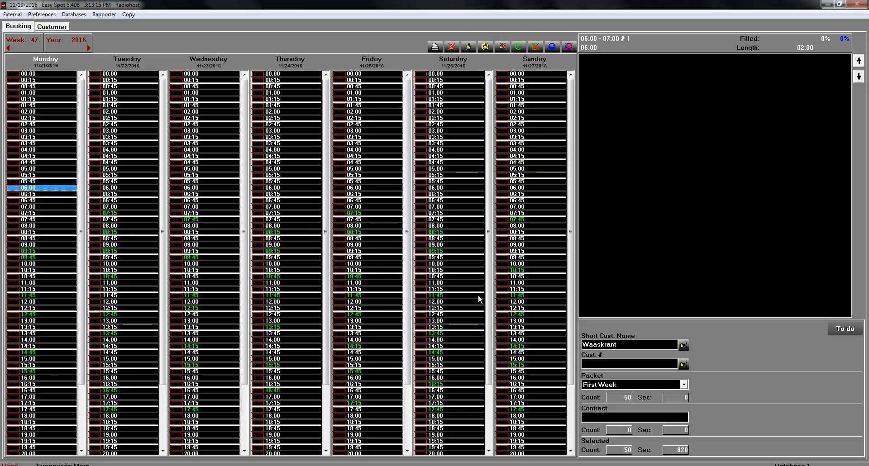
pyautogui.moveTo(172, 175)
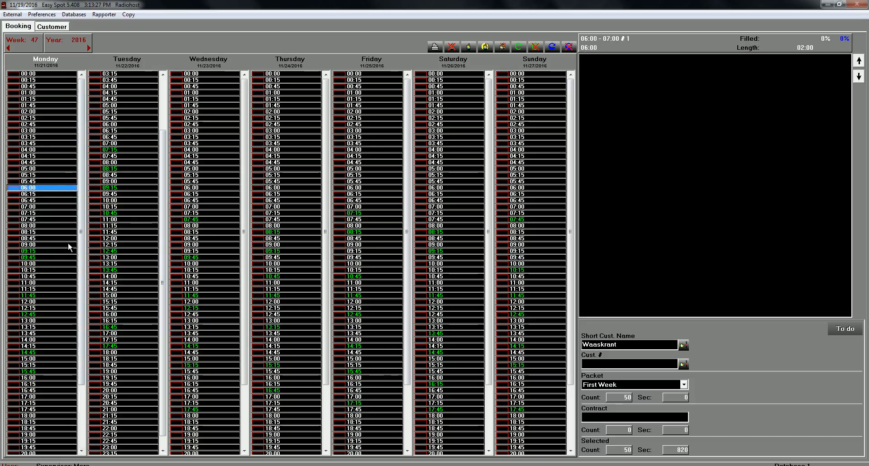
# - Deselect Monday's 09:15 slot and select Monday 08:15 instead
pyautogui.scroll(-3)
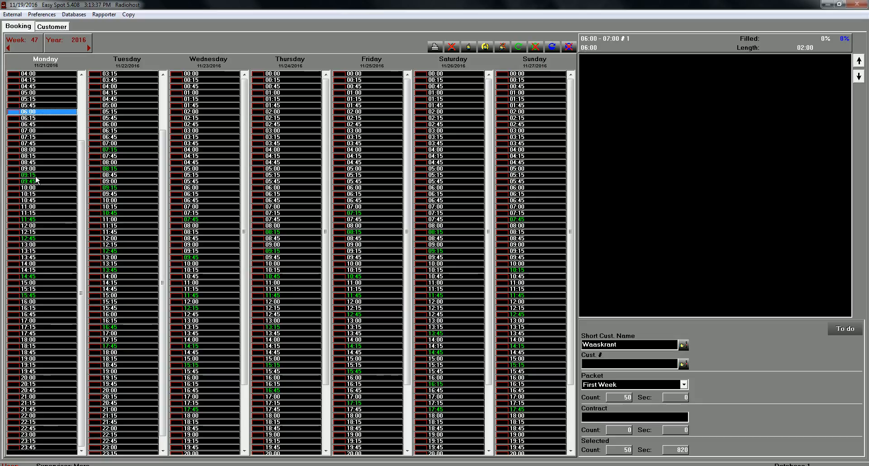
pyautogui.click(39, 176)
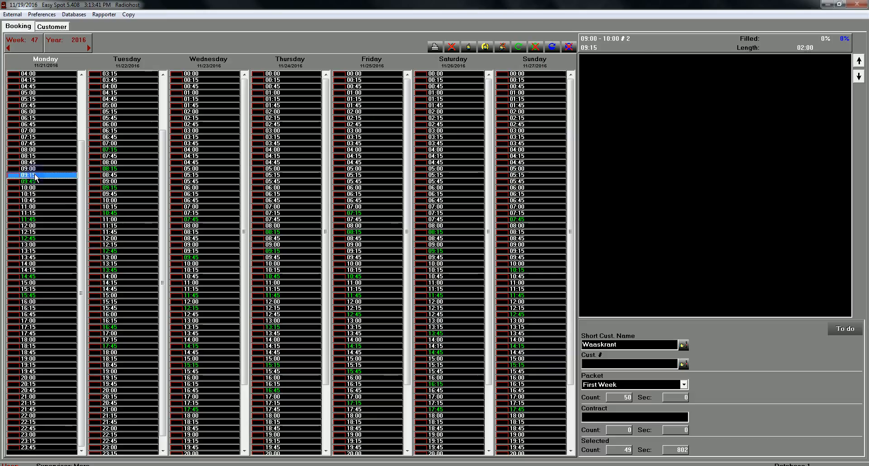
pyautogui.click(33, 156)
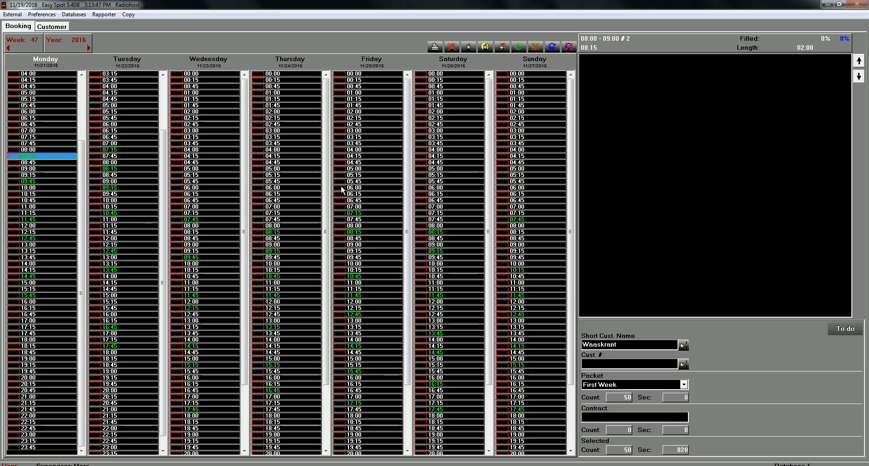
pyautogui.moveTo(301, 217)
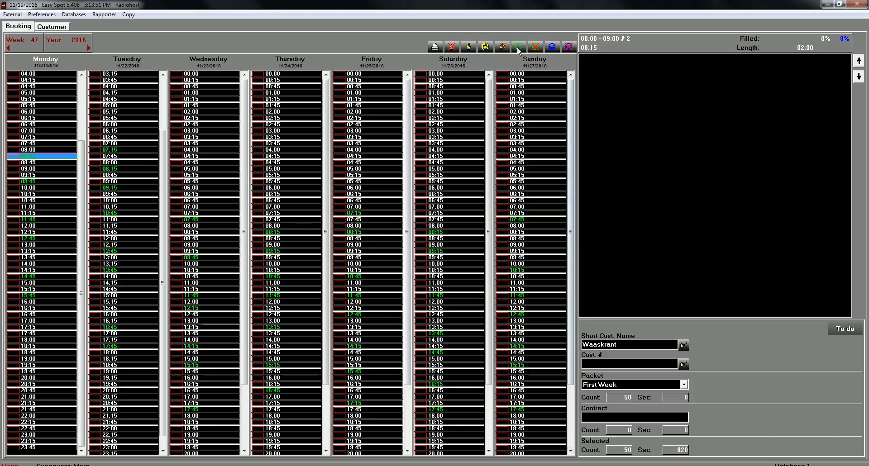
pyautogui.moveTo(518, 47)
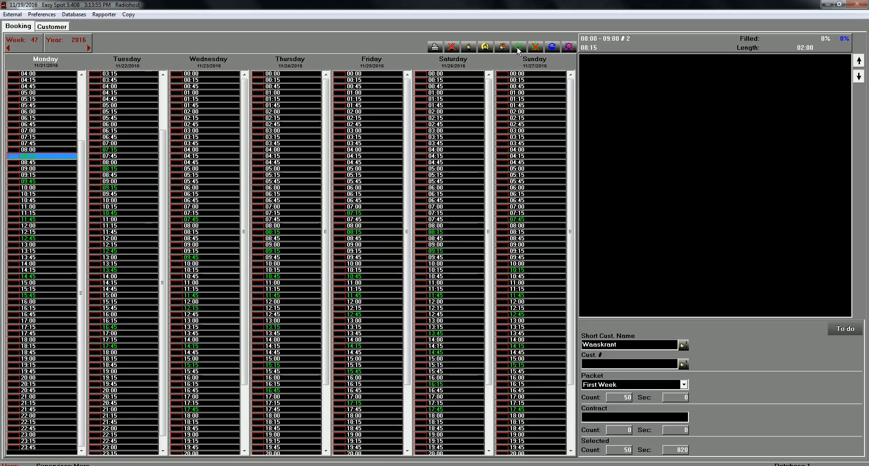
# - Book the Waaskrant spots into the 50 selected week-47 slots, accepting the over-limit warning
pyautogui.click(517, 46)
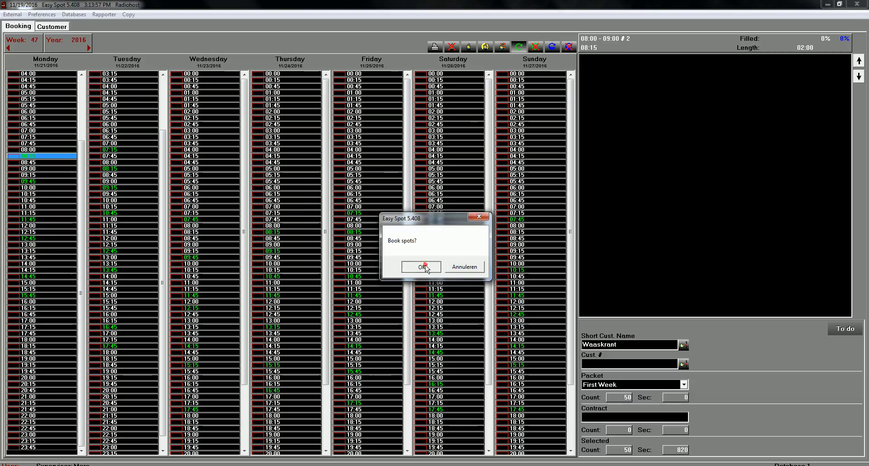
pyautogui.click(419, 267)
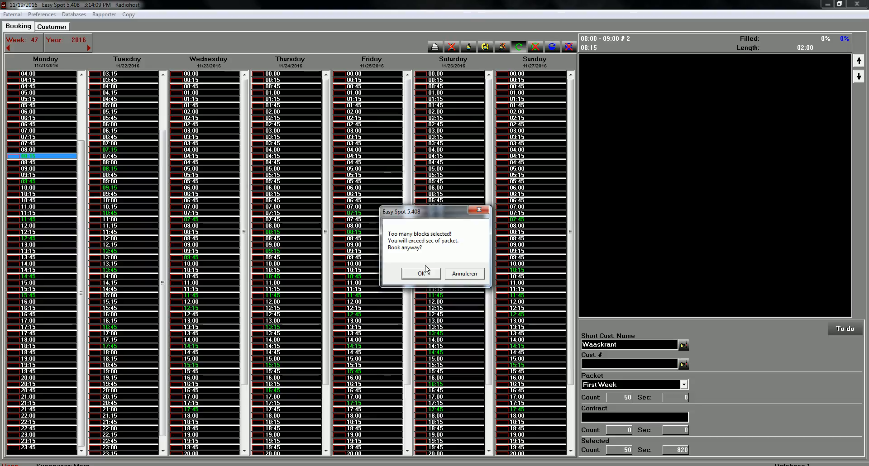
pyautogui.click(420, 274)
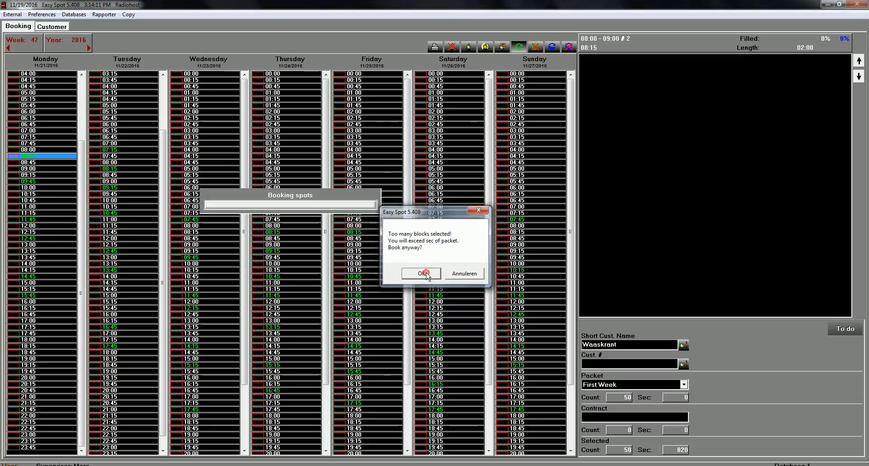
pyautogui.click(420, 273)
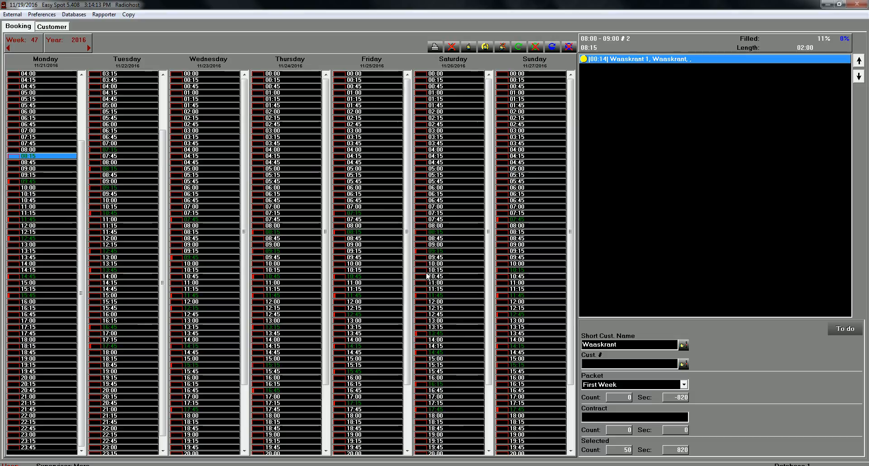
pyautogui.moveTo(453, 137)
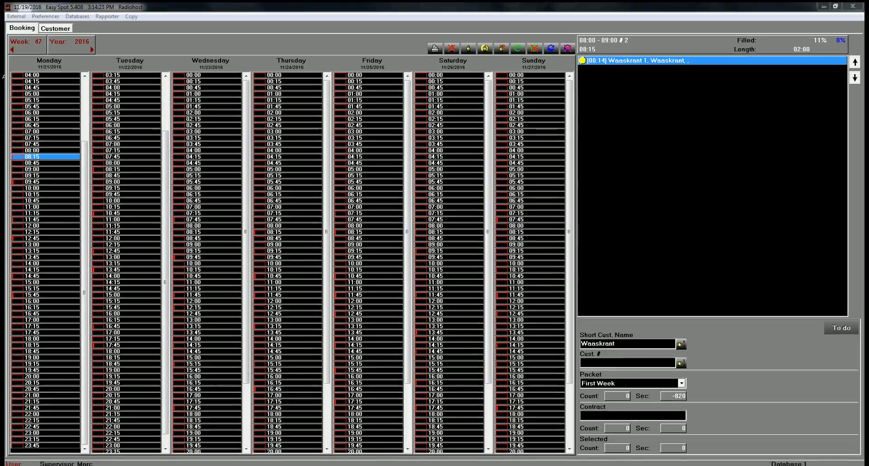
# - Close Easy Spot, then launch Broadcast from the desktop and log in
pyautogui.click(863, 6)
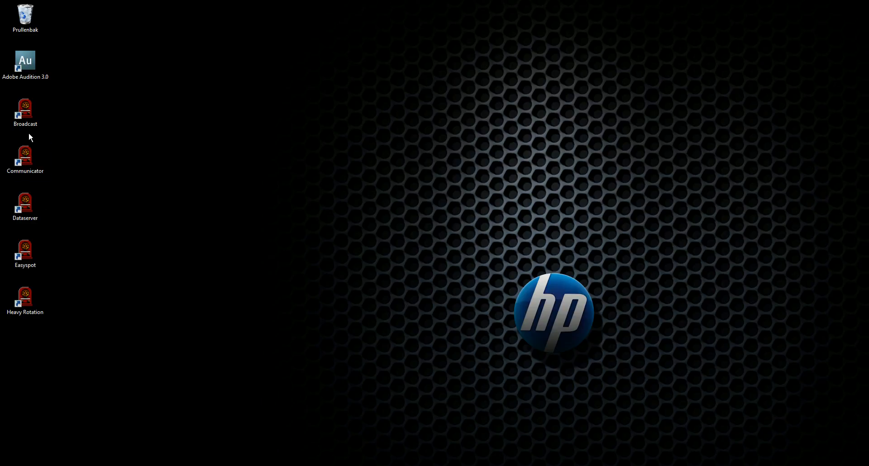
pyautogui.doubleClick(25, 109)
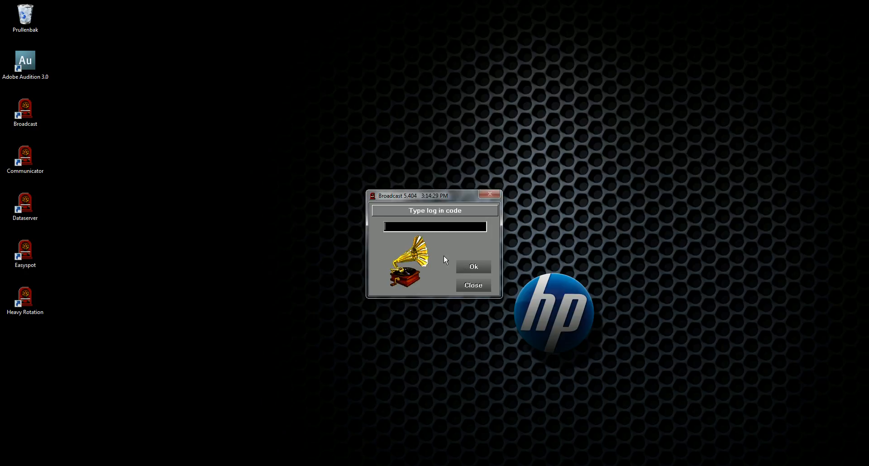
pyautogui.click(472, 266)
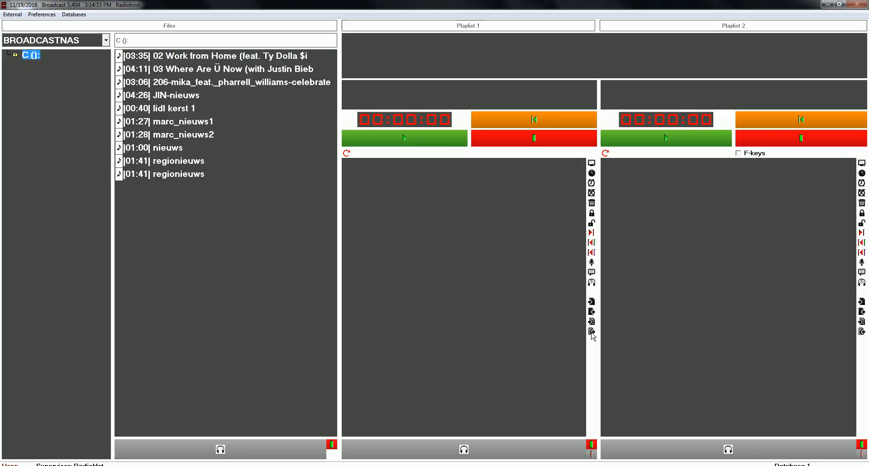
# - Import from the week view, advancing to week 47 and picking Monday's 09:00 hour
pyautogui.click(592, 332)
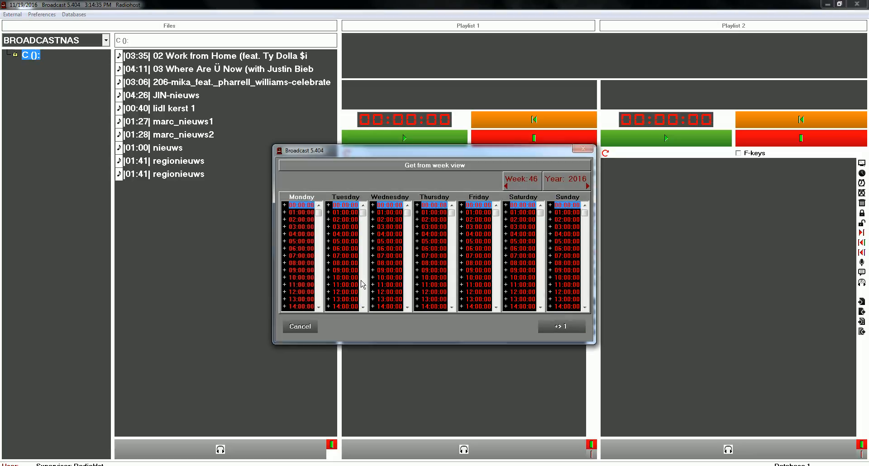
pyautogui.click(575, 178)
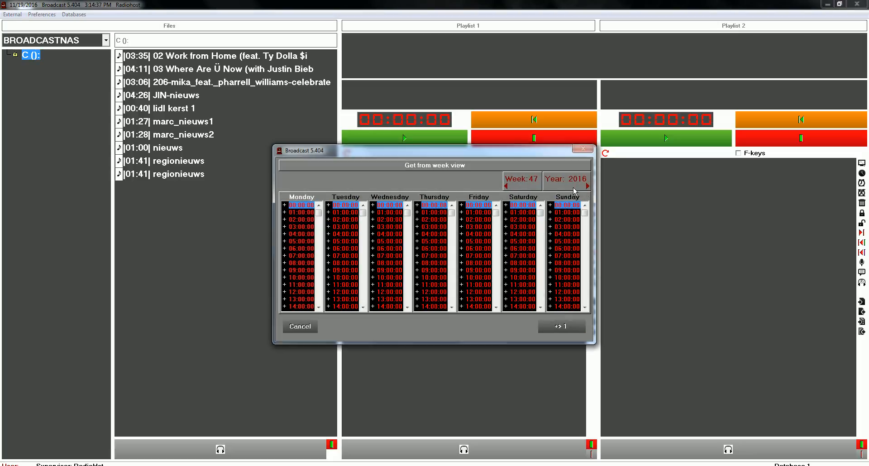
pyautogui.moveTo(240, 461)
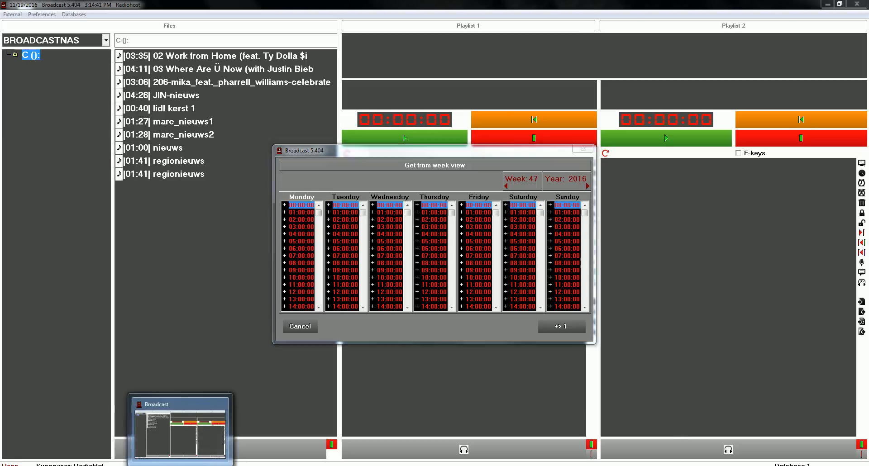
pyautogui.click(560, 326)
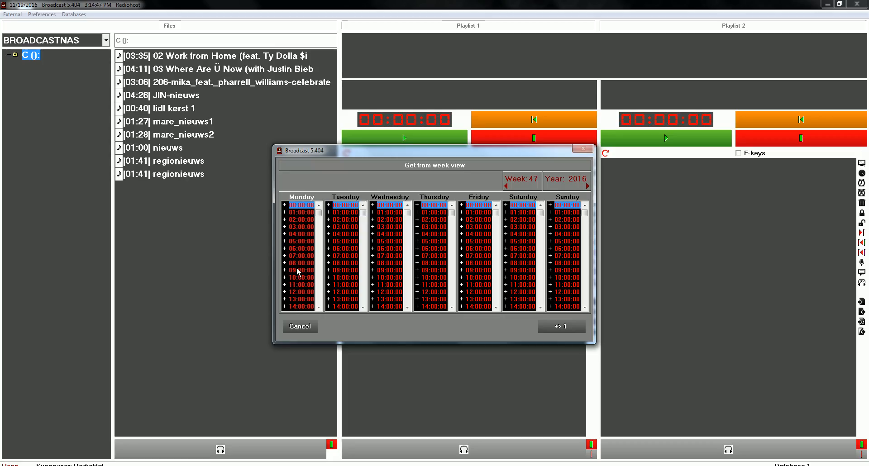
pyautogui.click(561, 326)
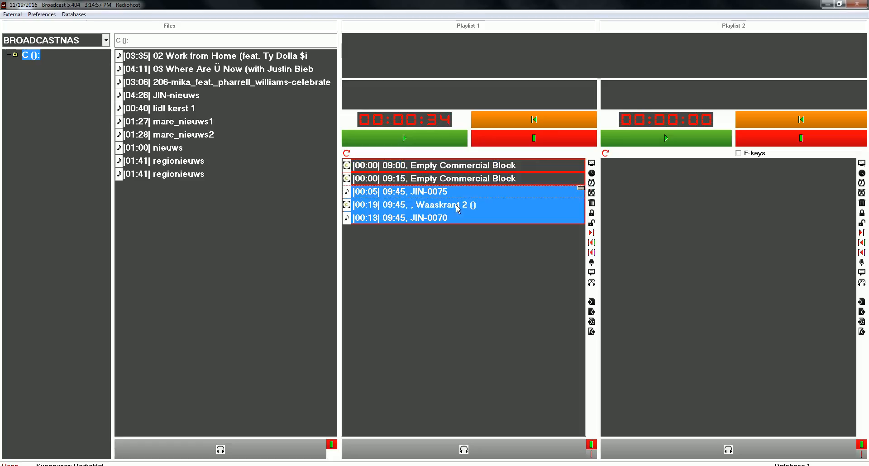
# - Check the JIN-0075 jingle, Waaskrant 2 spot and JIN-0070 jingle in Playlist 1
pyautogui.click(438, 191)
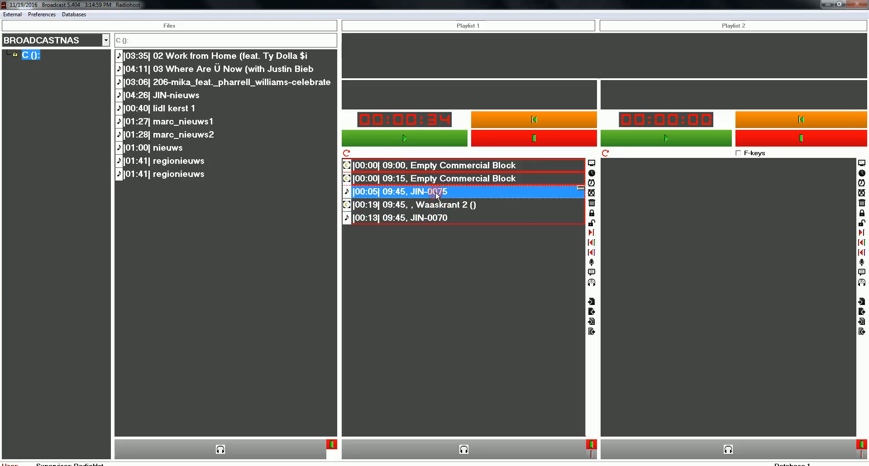
pyautogui.click(438, 204)
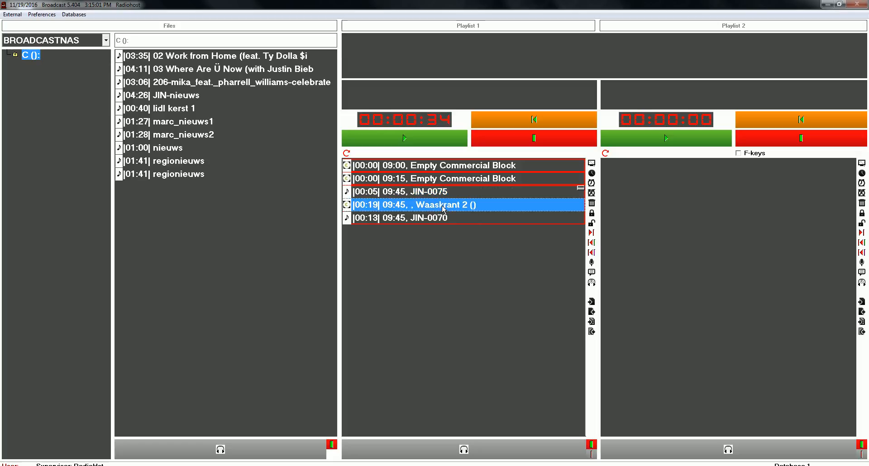
pyautogui.click(438, 217)
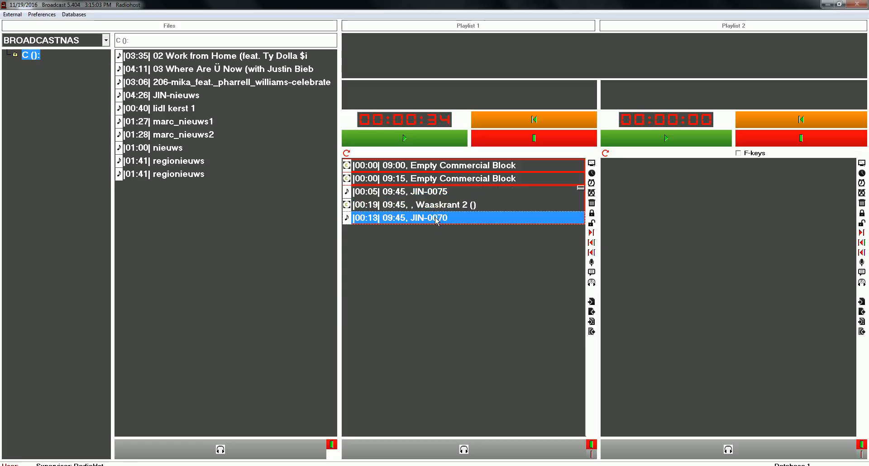